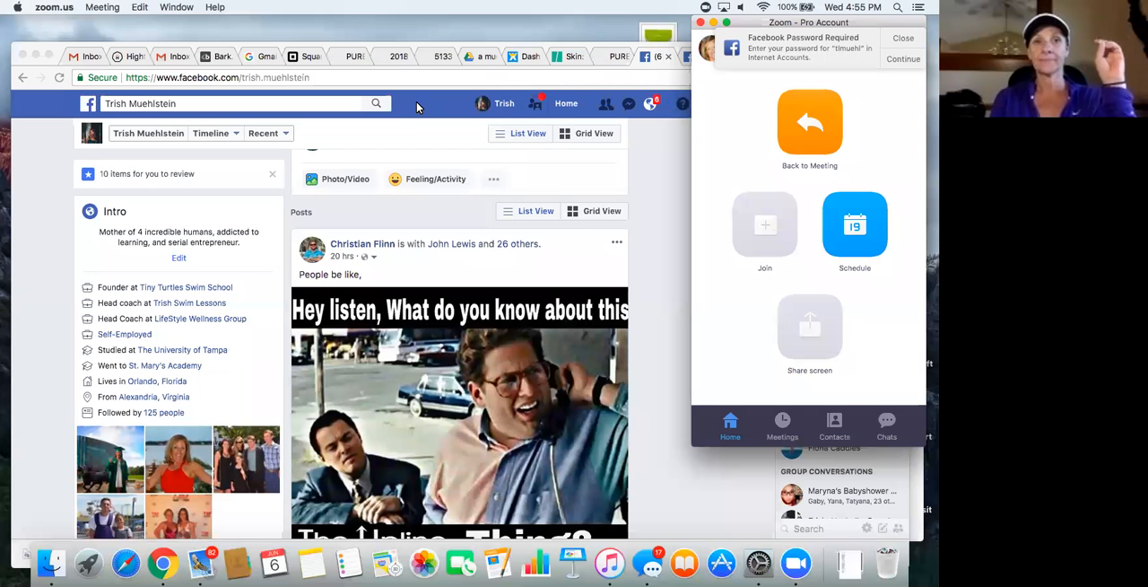
pyautogui.moveTo(371, 171)
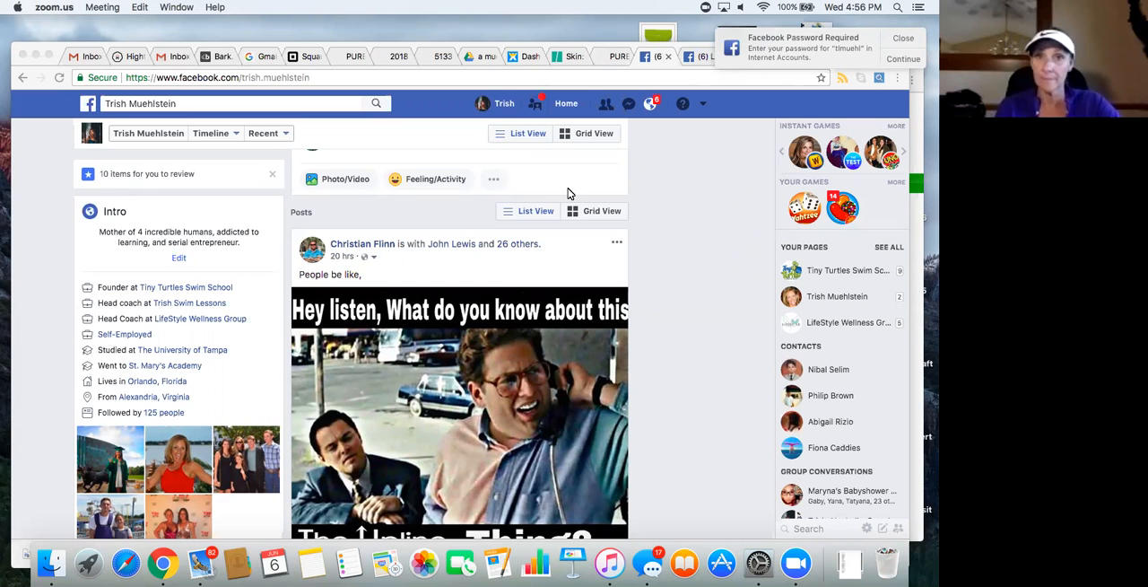
# Scroll past the GIF post to the 'Don't talk, act' quote post's comment box.
pyautogui.scroll(-3)
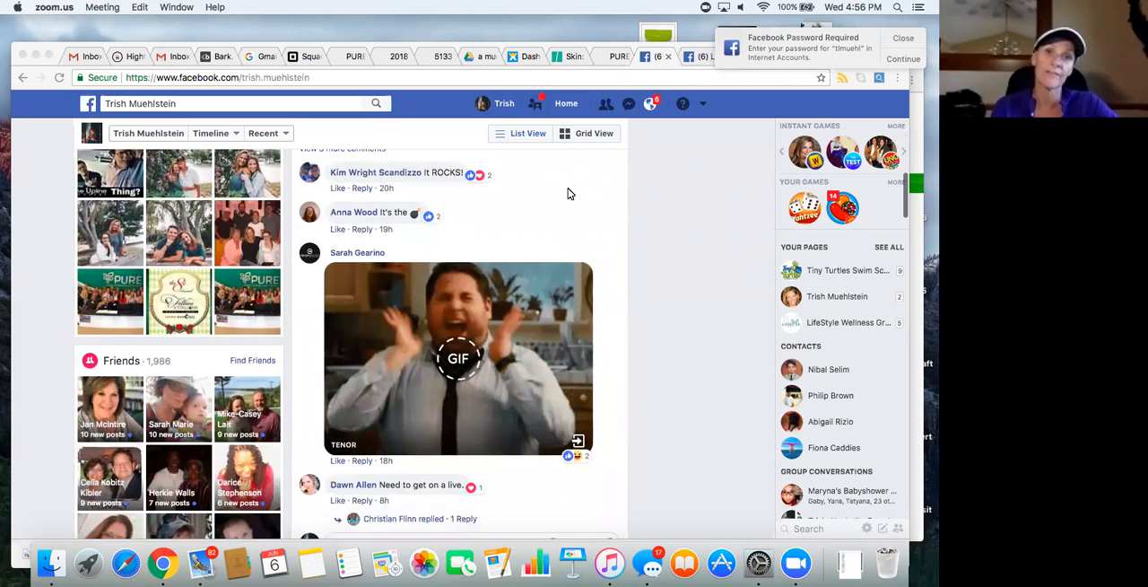
pyautogui.scroll(-3)
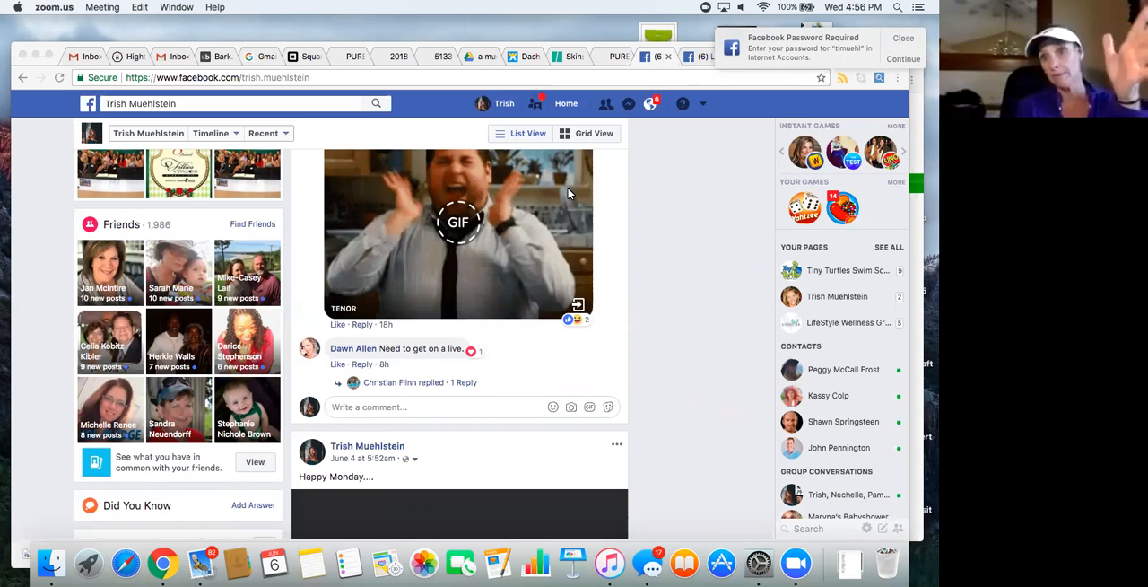
pyautogui.moveTo(700, 320)
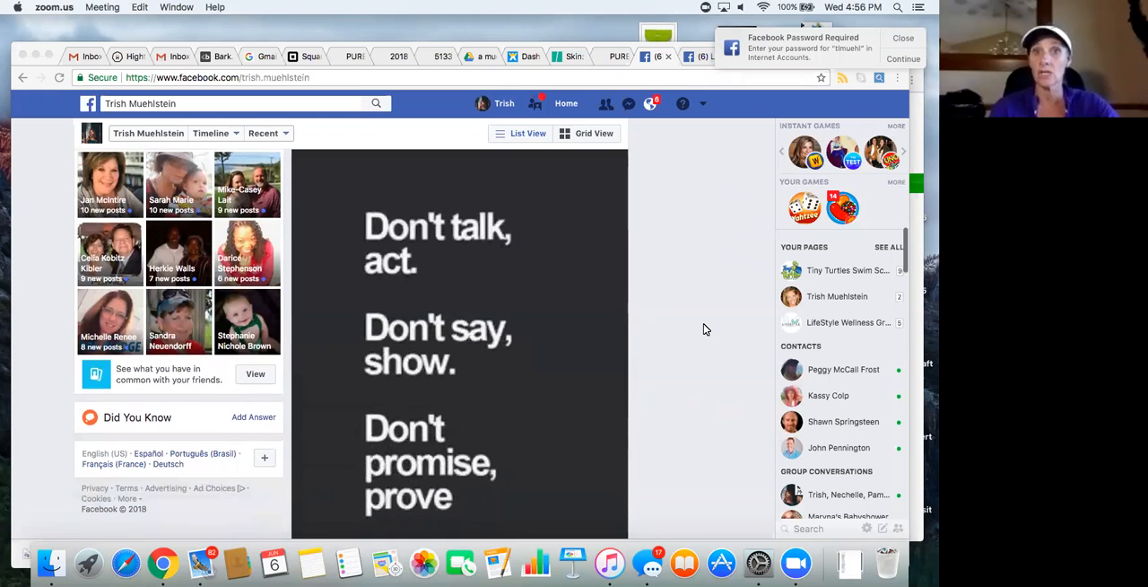
pyautogui.scroll(-3)
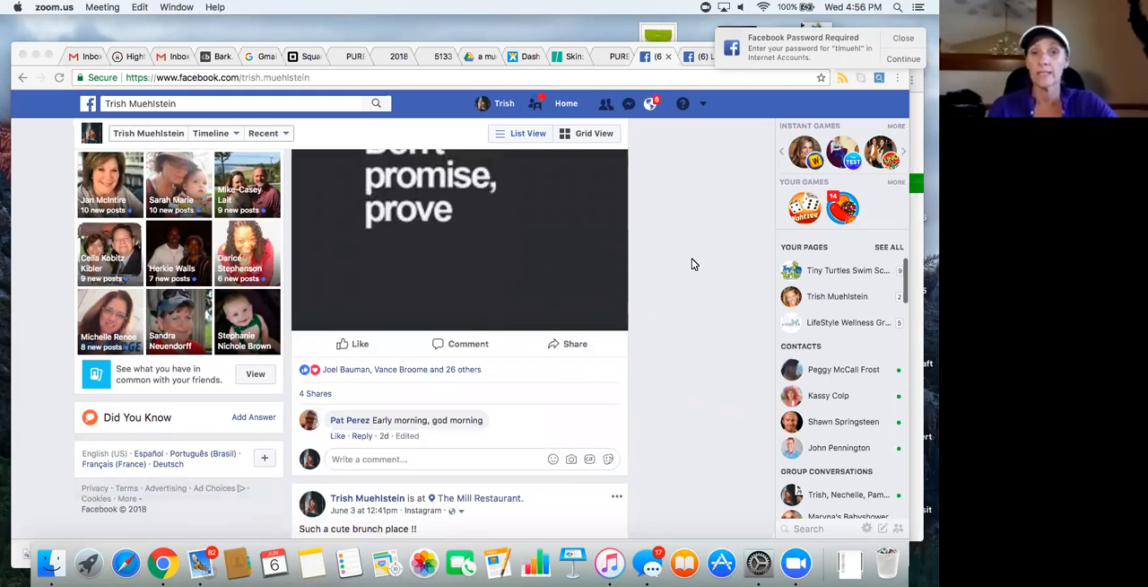
pyautogui.scroll(-3)
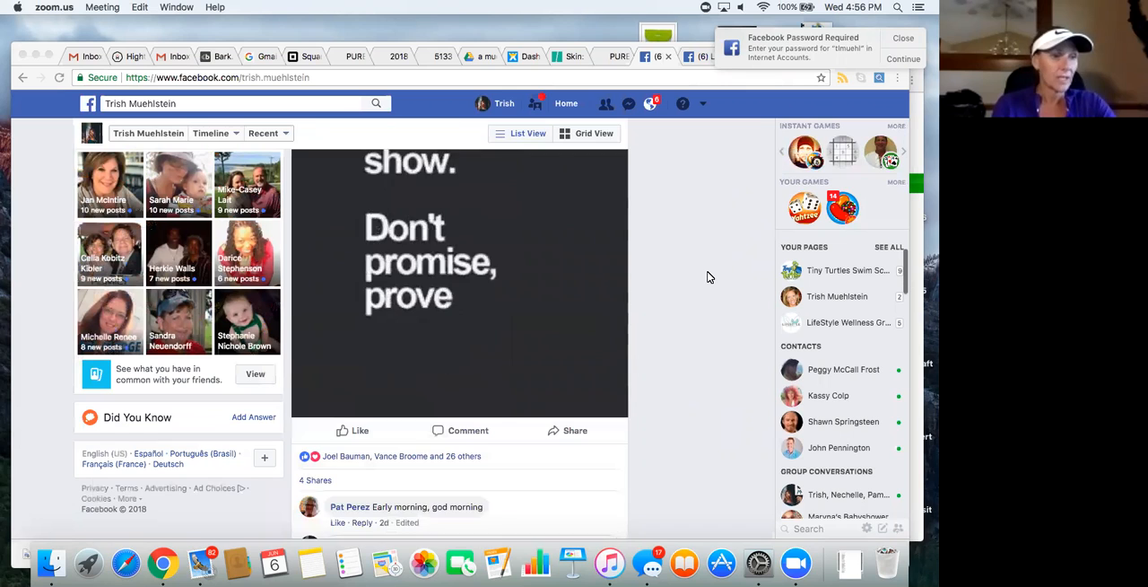
pyautogui.scroll(-3)
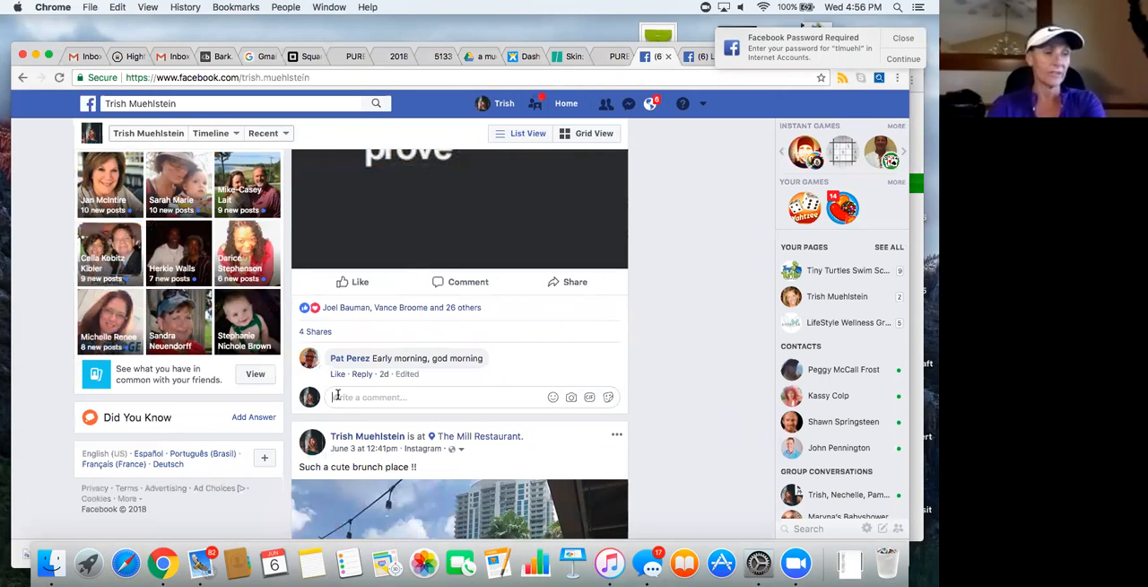
pyautogui.write('Hi... thought I')
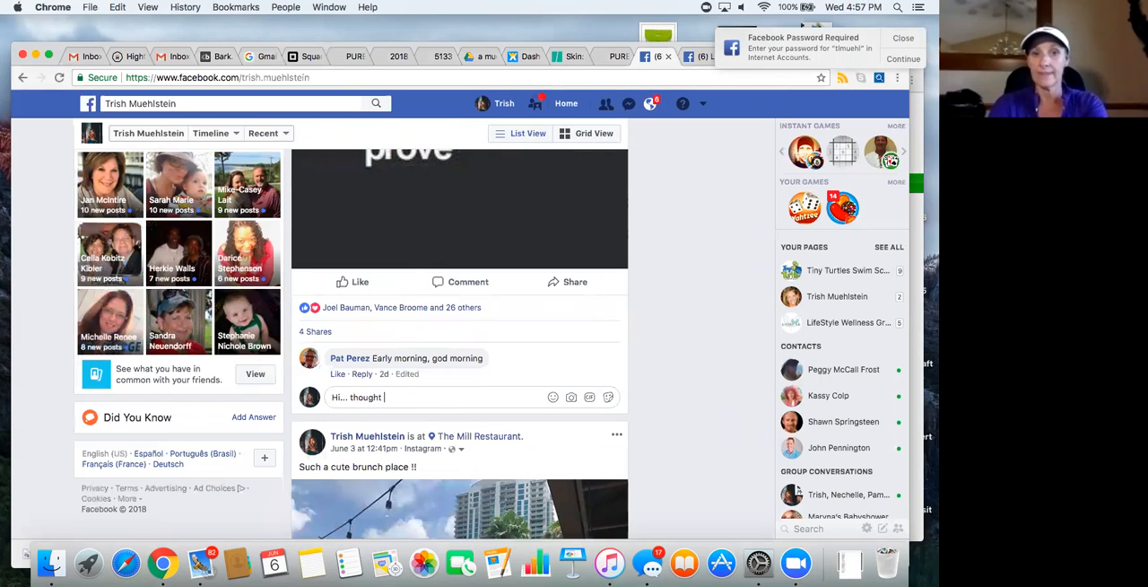
pyautogui.write('this gr')
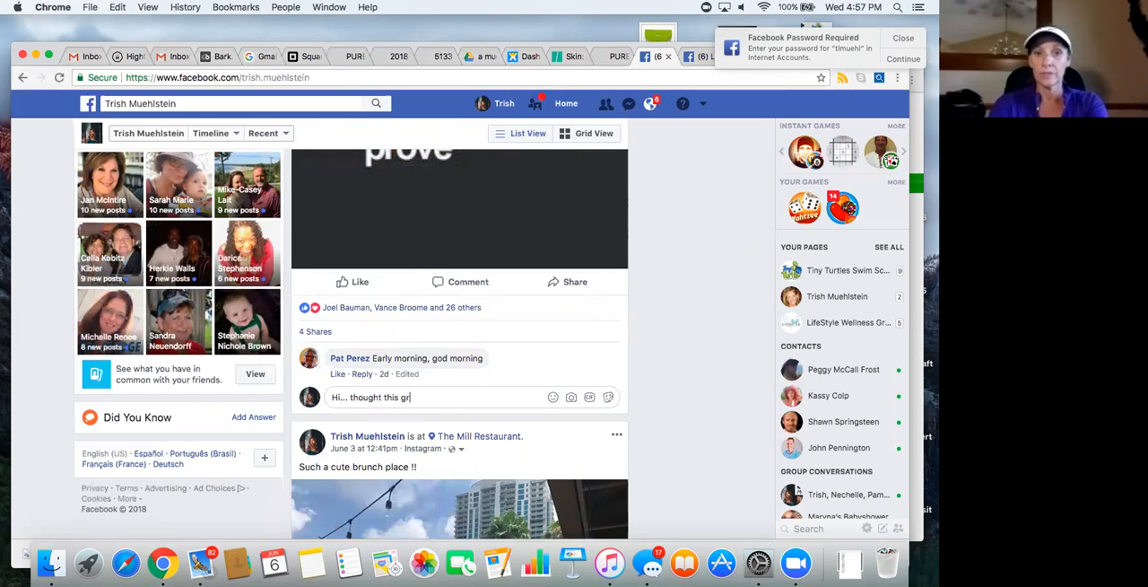
pyautogui.write('oup mig')
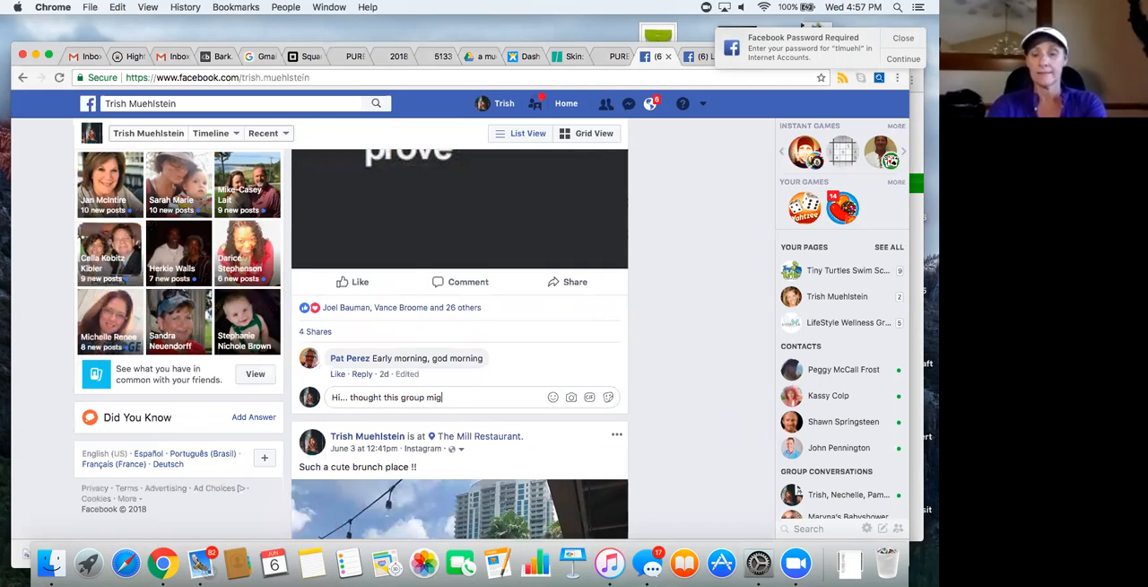
pyautogui.write('ht be great for you!! It ha')
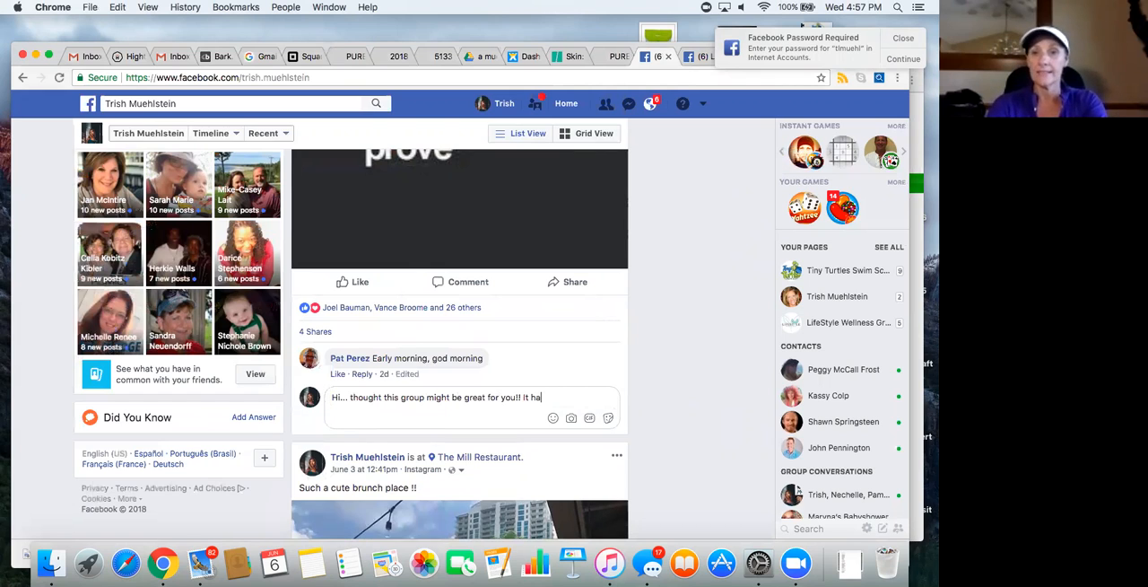
pyautogui.write('it has helped me out a')
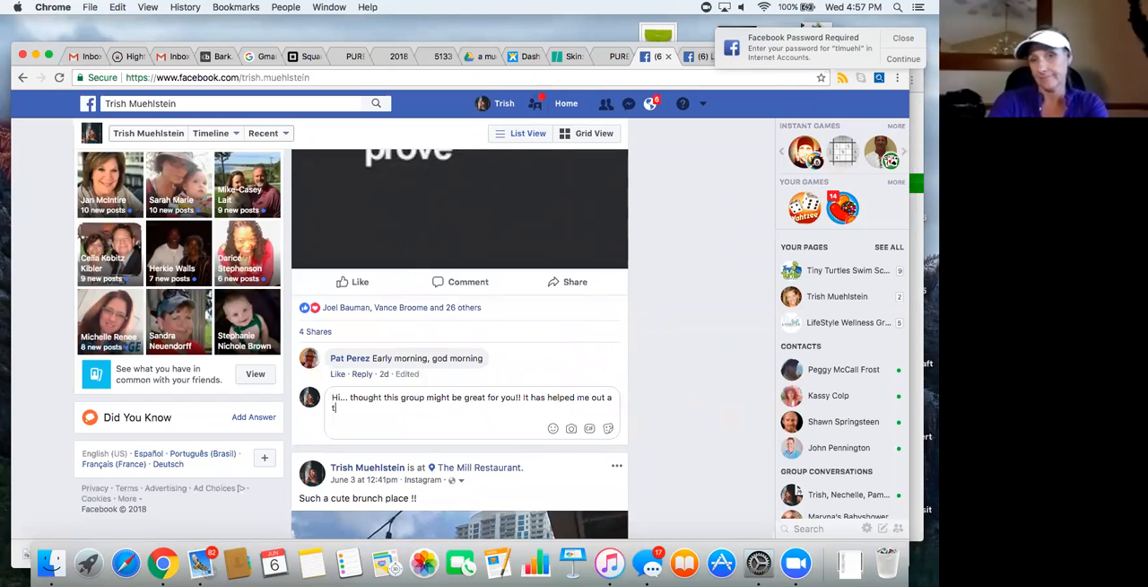
pyautogui.write('on')
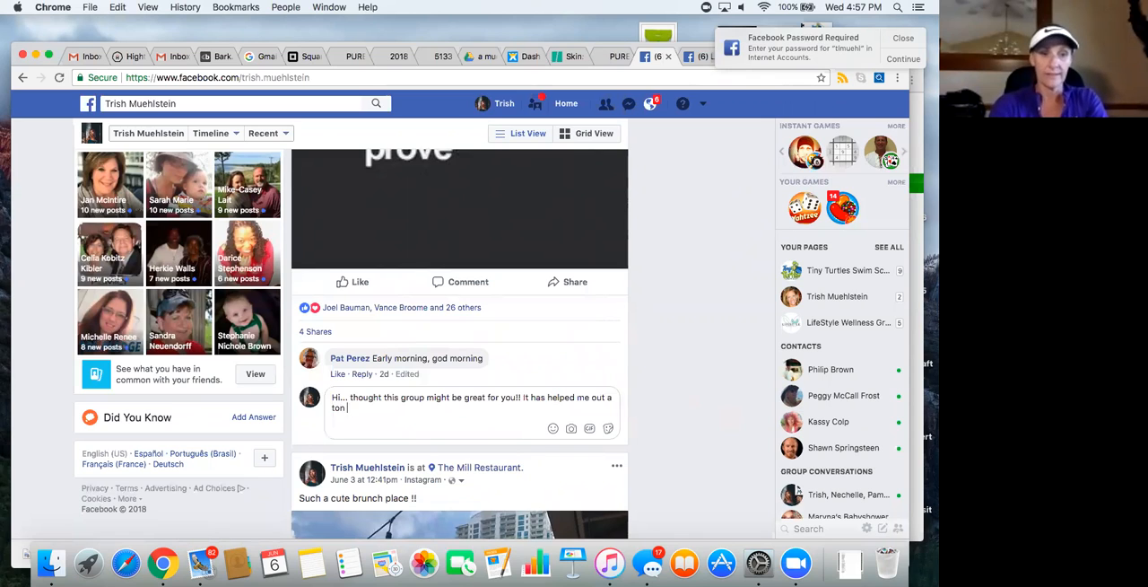
pyautogui.write('@')
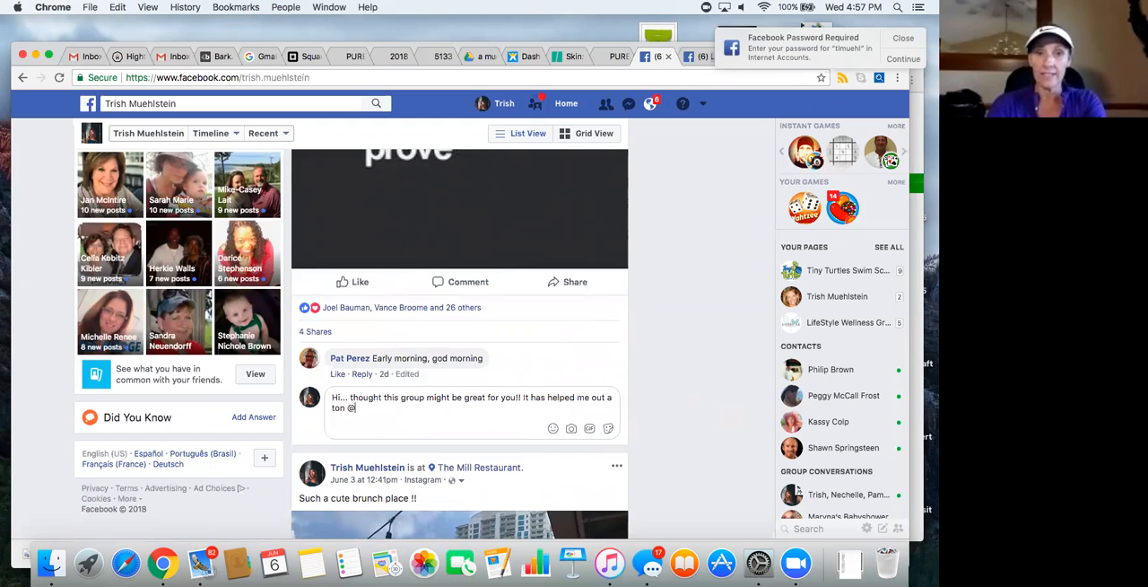
pyautogui.write('Li')
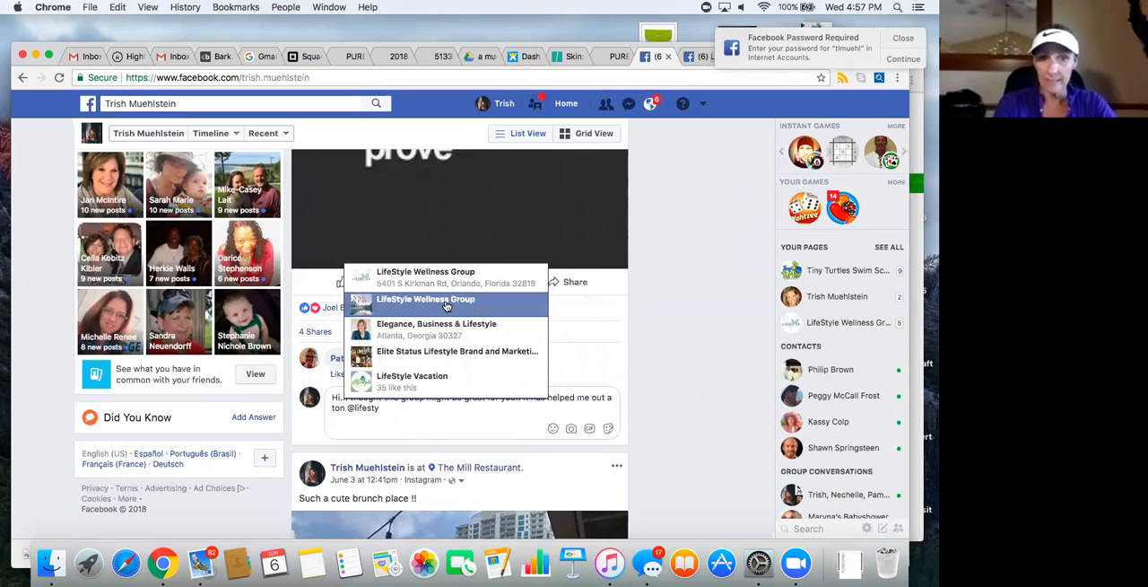
pyautogui.moveTo(442, 303)
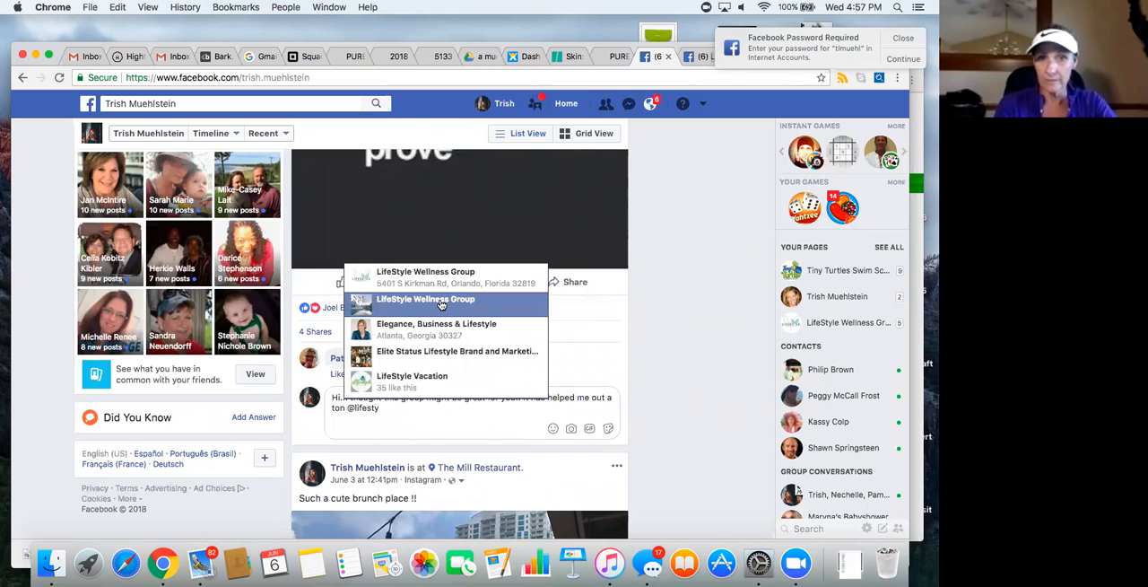
pyautogui.moveTo(454, 308)
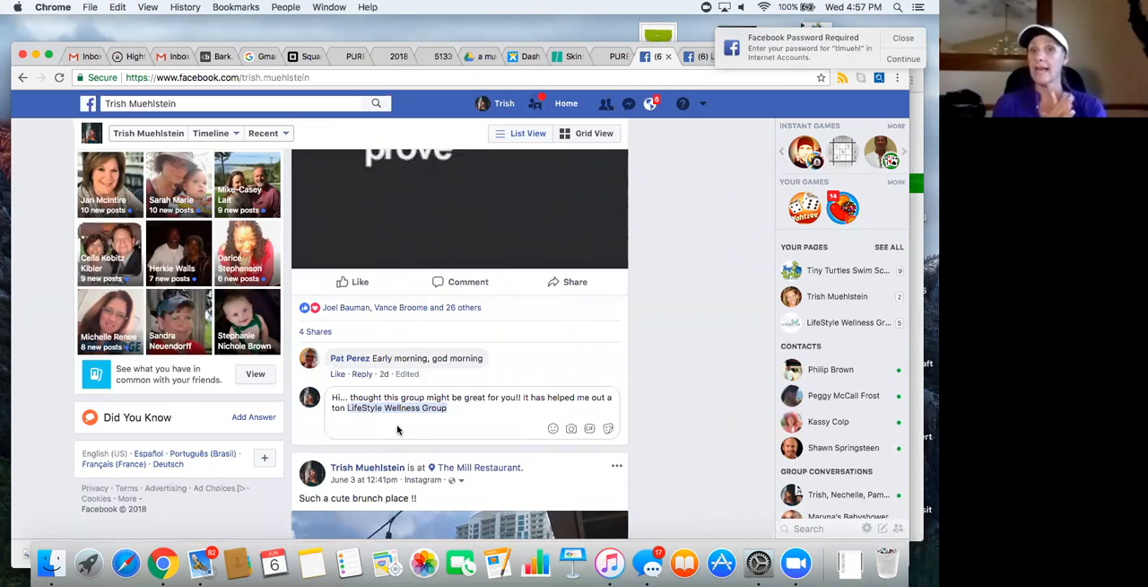
pyautogui.moveTo(445, 433)
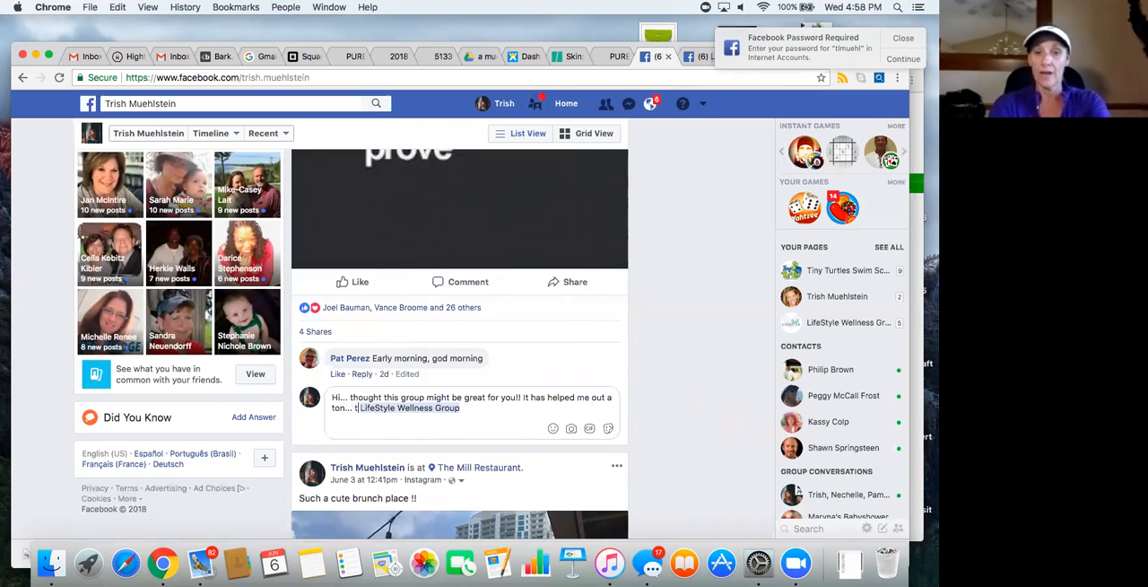
# Add 'thought you might want to join this closed secret group' and post the comment.
pyautogui.write('thought you m')
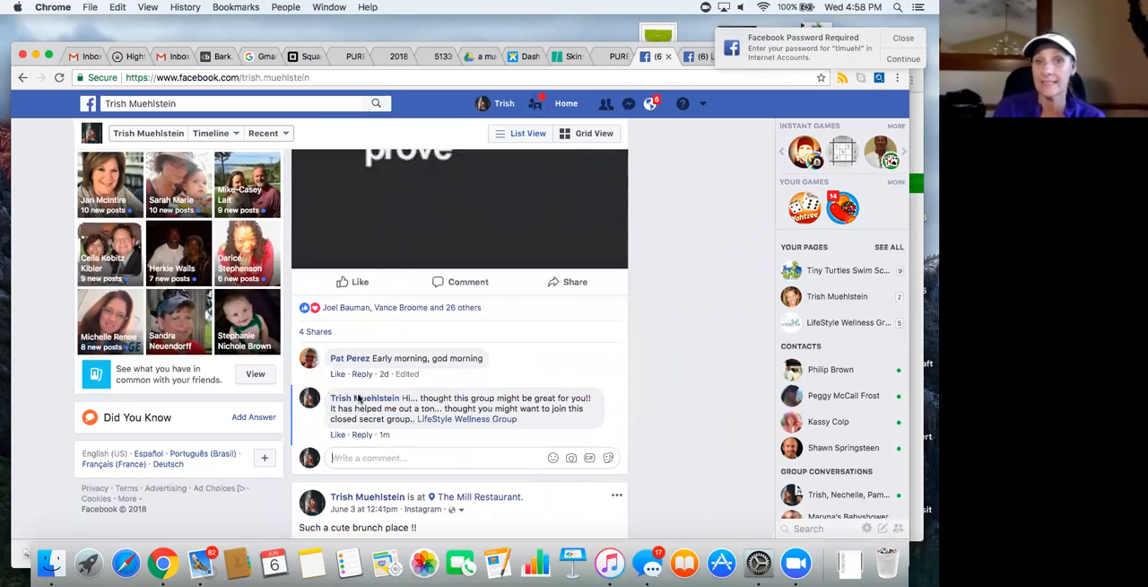
pyautogui.moveTo(466, 419)
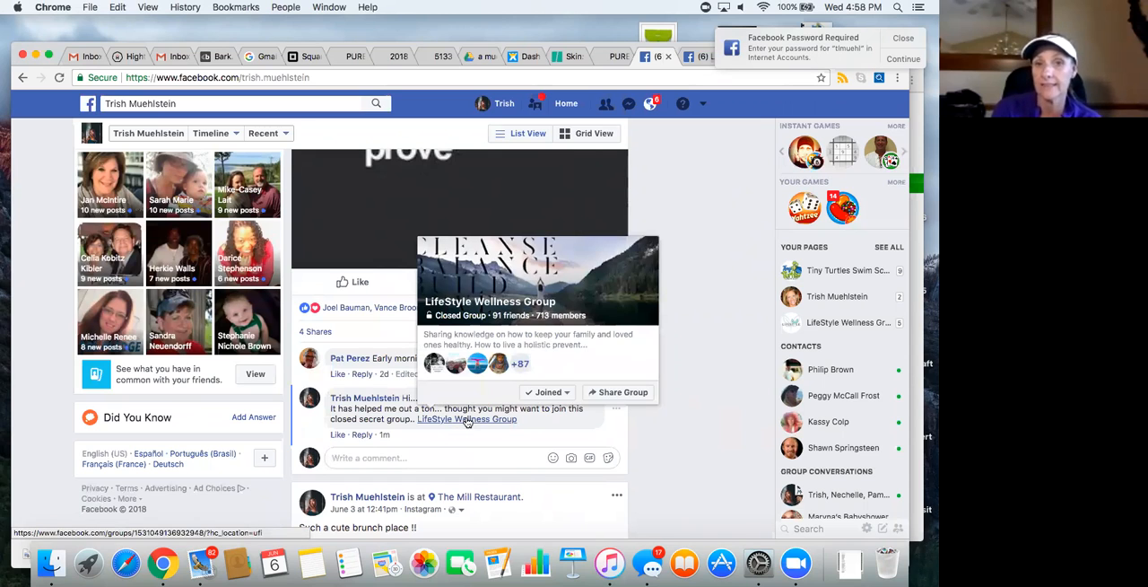
# Follow the LifeStyle Wellness Group tag link in the posted comment.
pyautogui.click(466, 419)
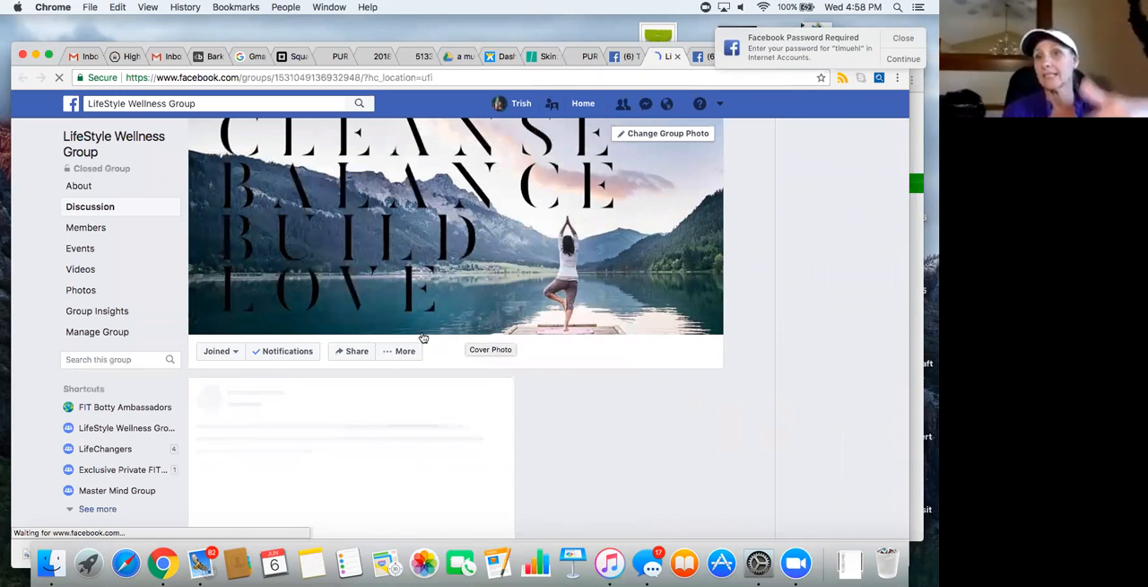
pyautogui.moveTo(235, 342)
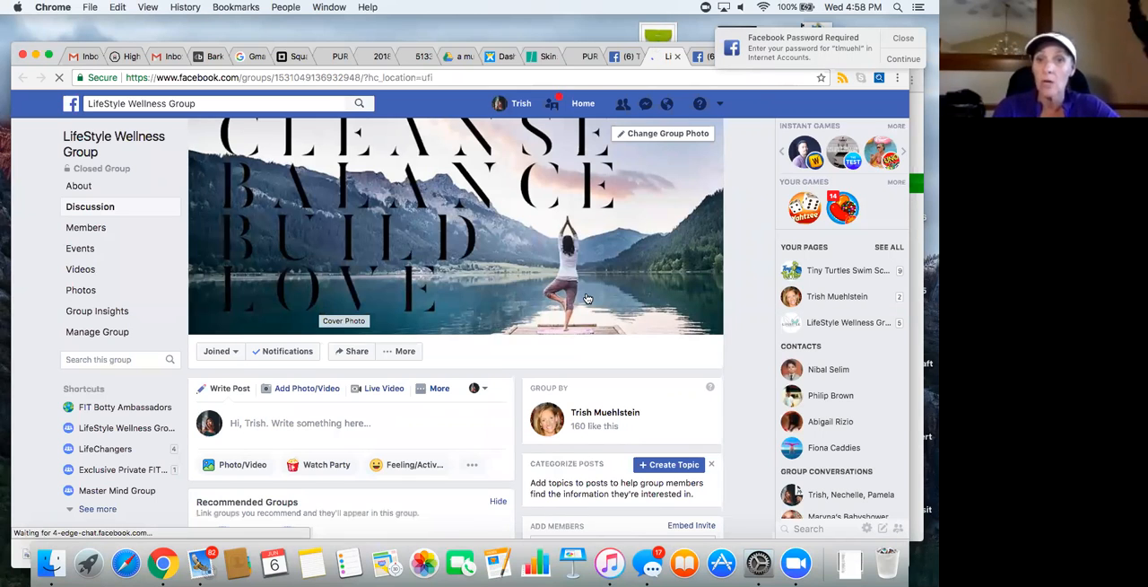
pyautogui.scroll(-3)
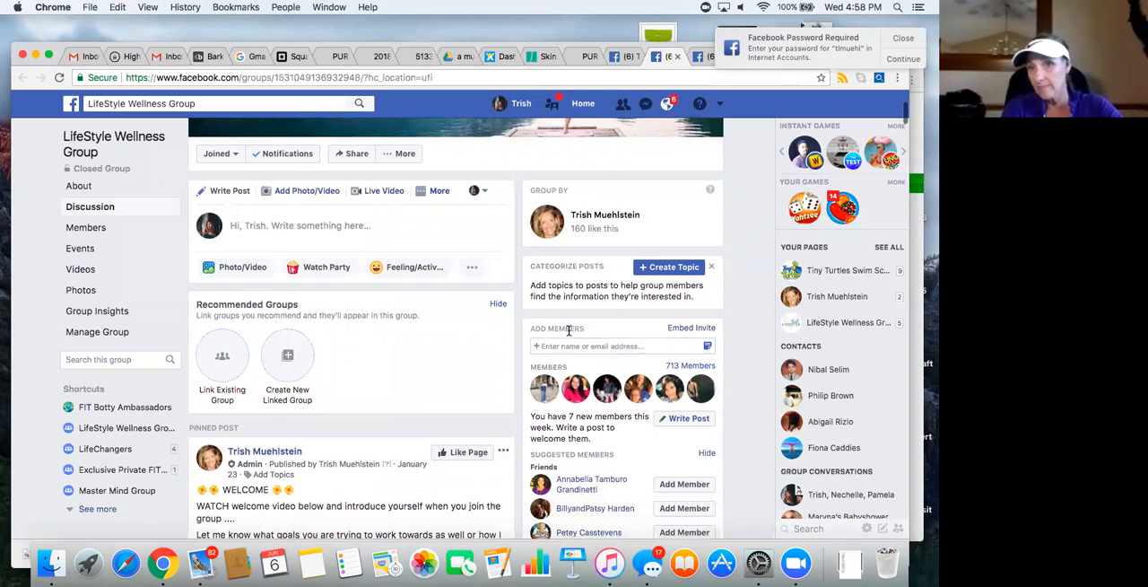
pyautogui.moveTo(509, 337)
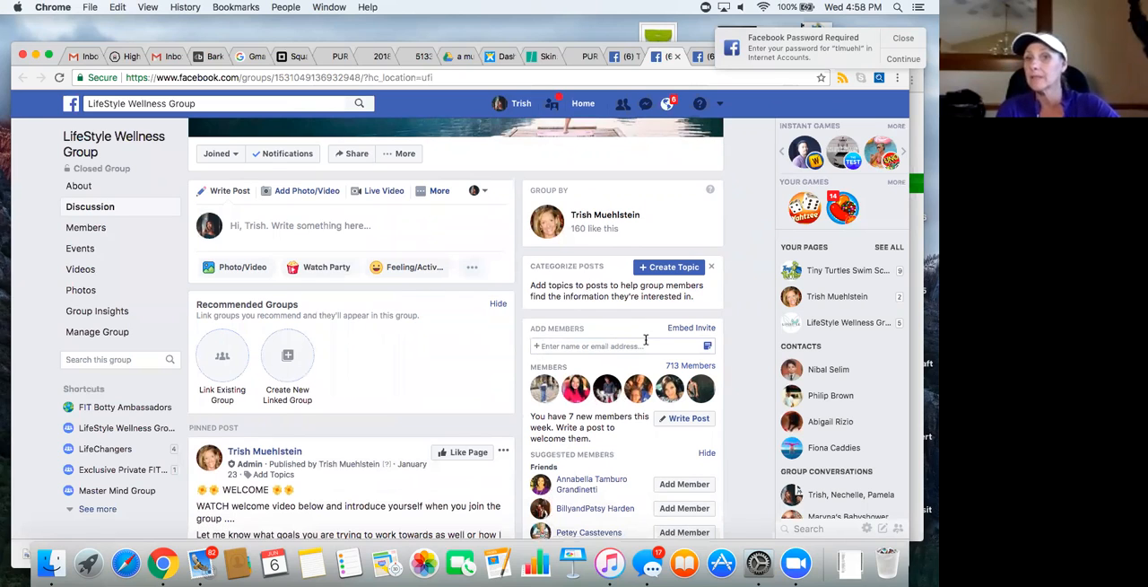
pyautogui.click(619, 346)
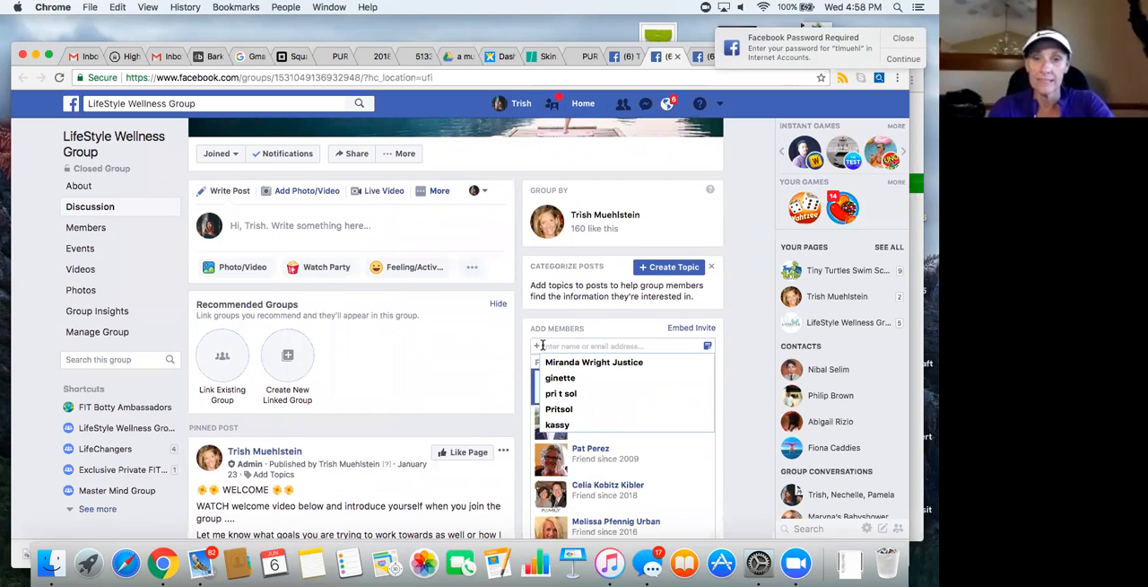
pyautogui.write('r')
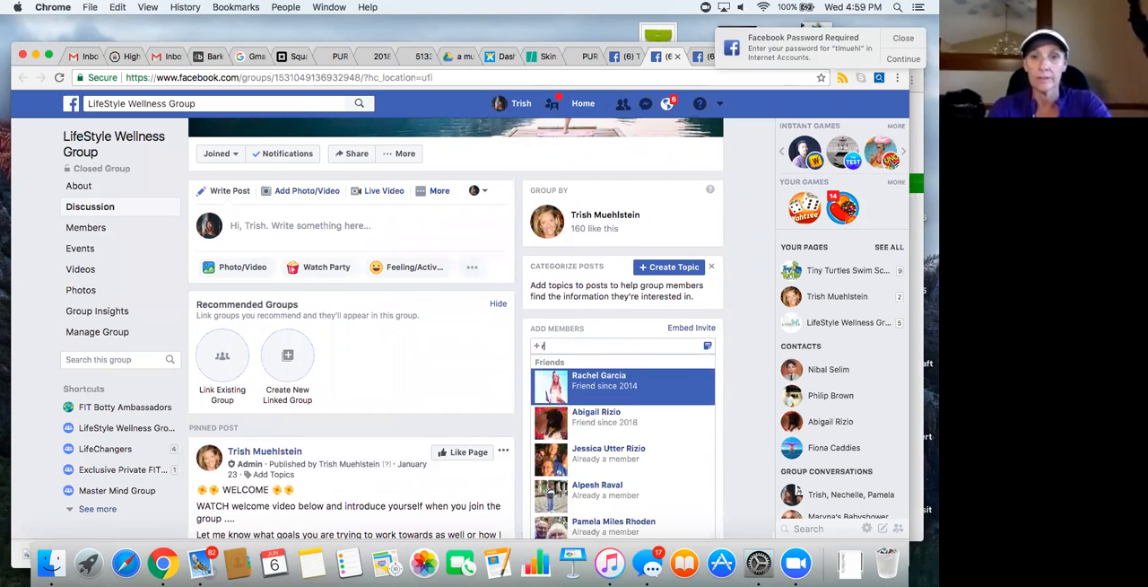
pyautogui.write('ach')
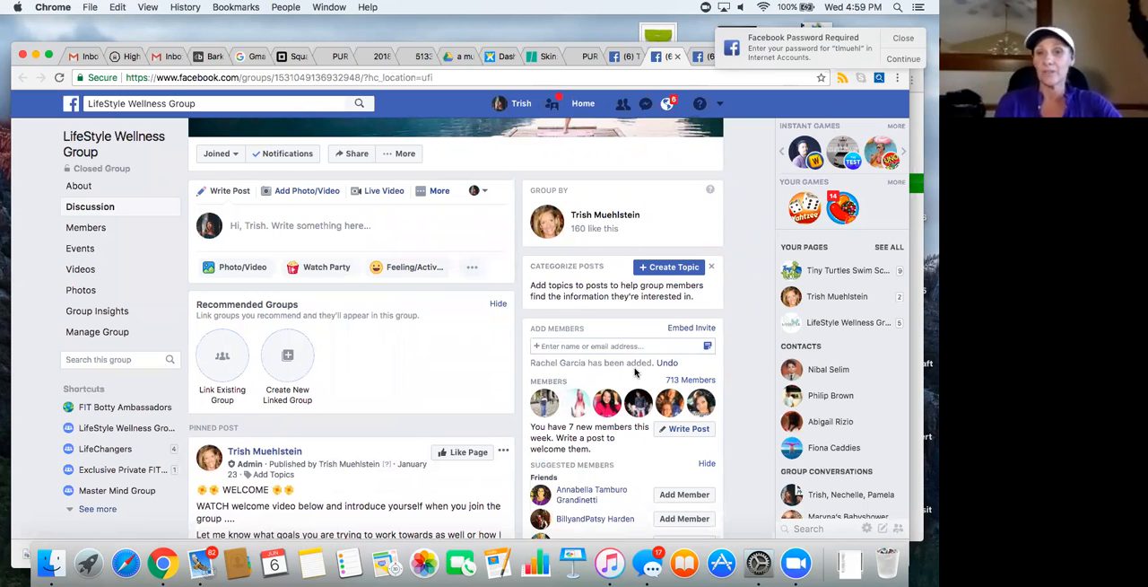
pyautogui.scroll(-3)
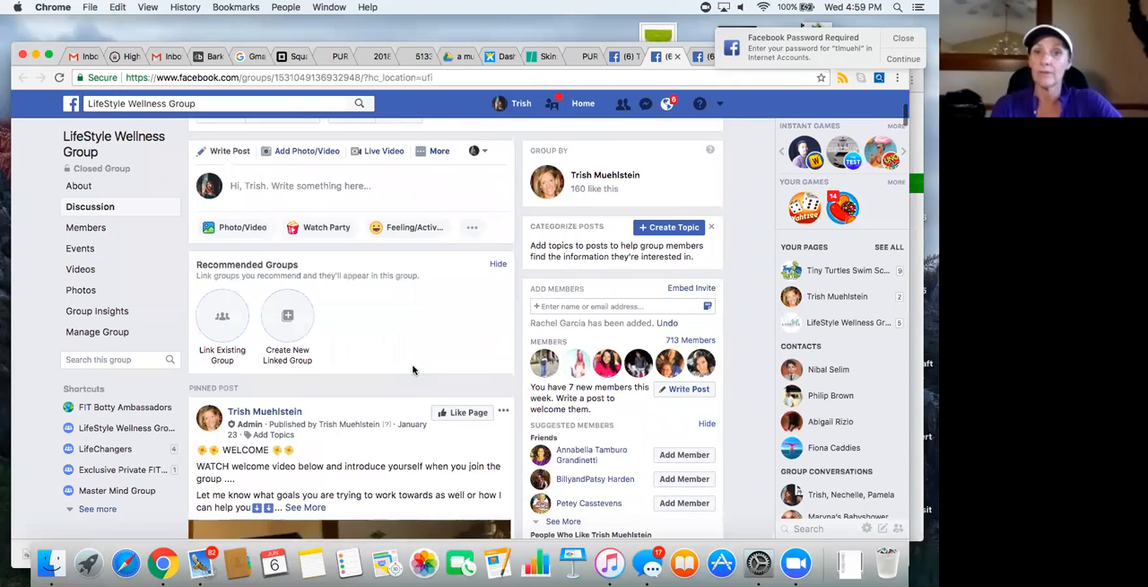
pyautogui.scroll(3)
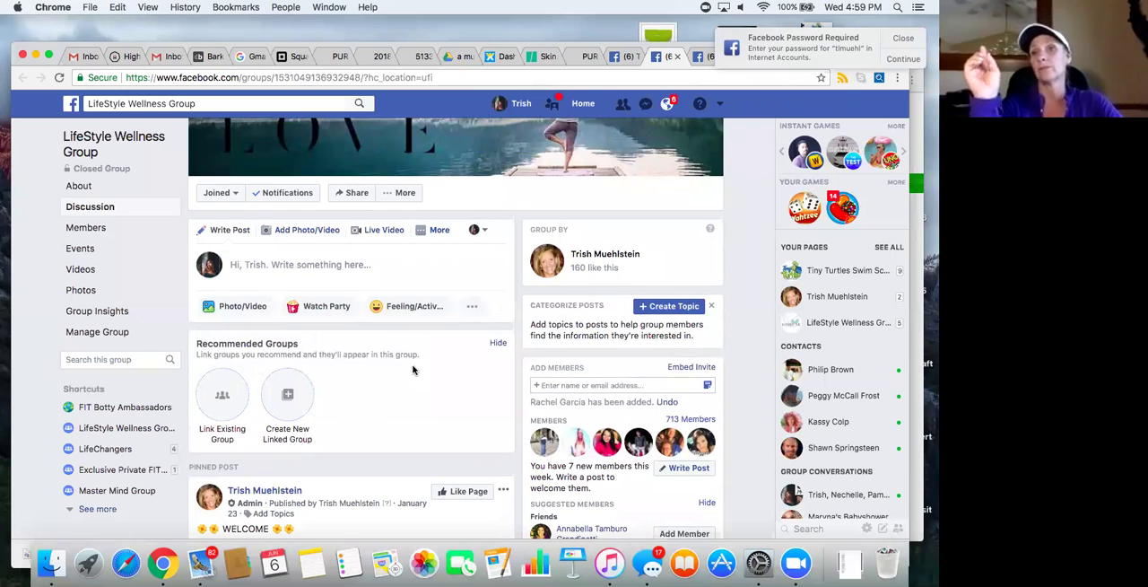